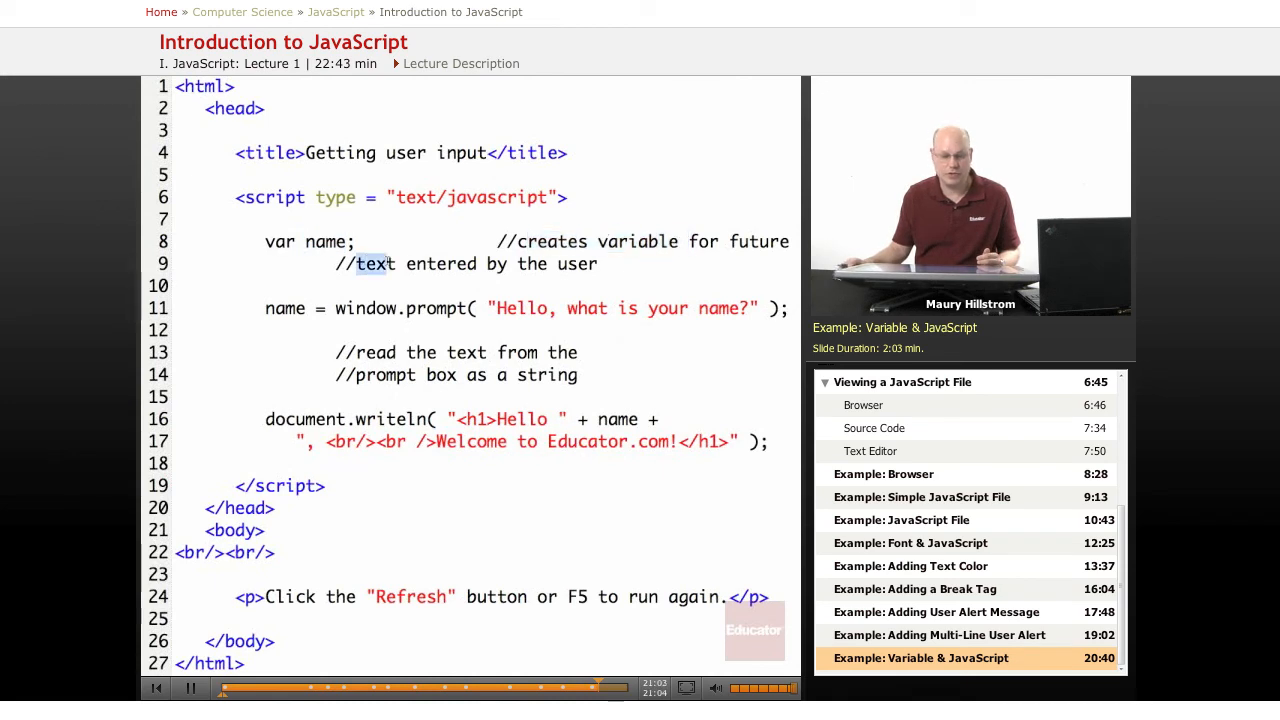
Run the prompt example in the browser and enter the name 'Joe Student'.
left_click_drag(356, 264, 598, 264)
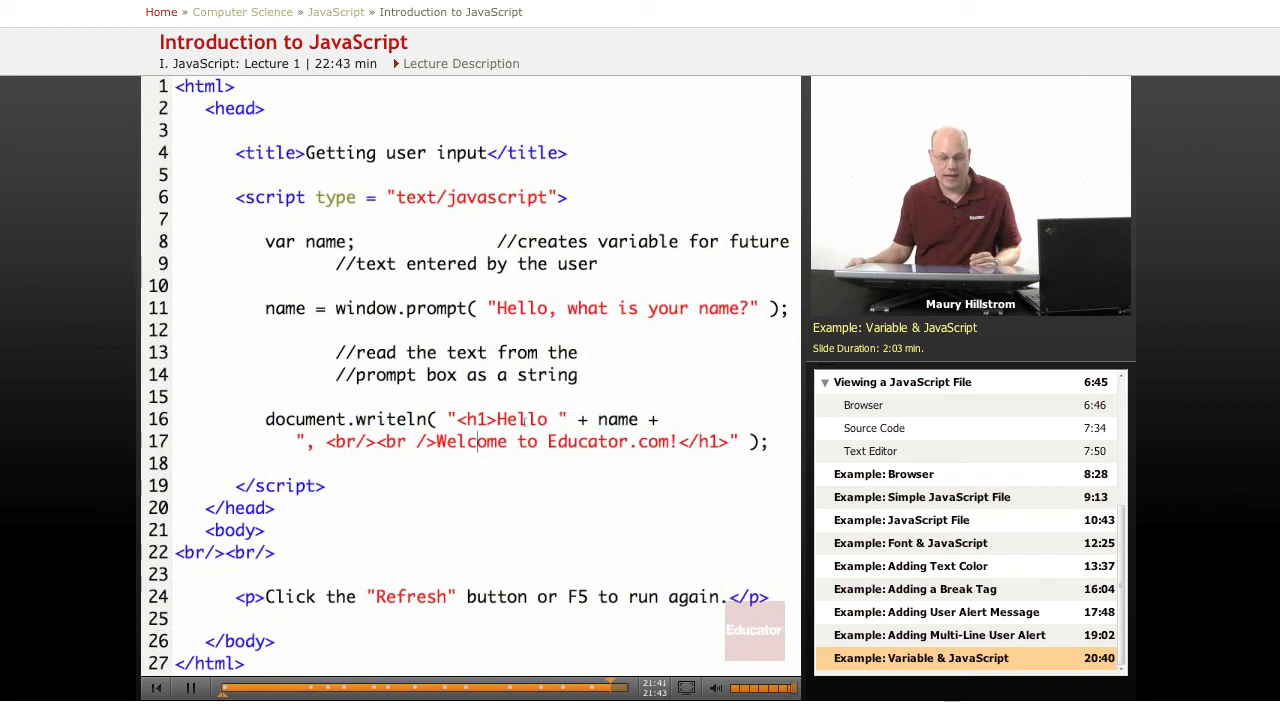
double_click(616, 420)
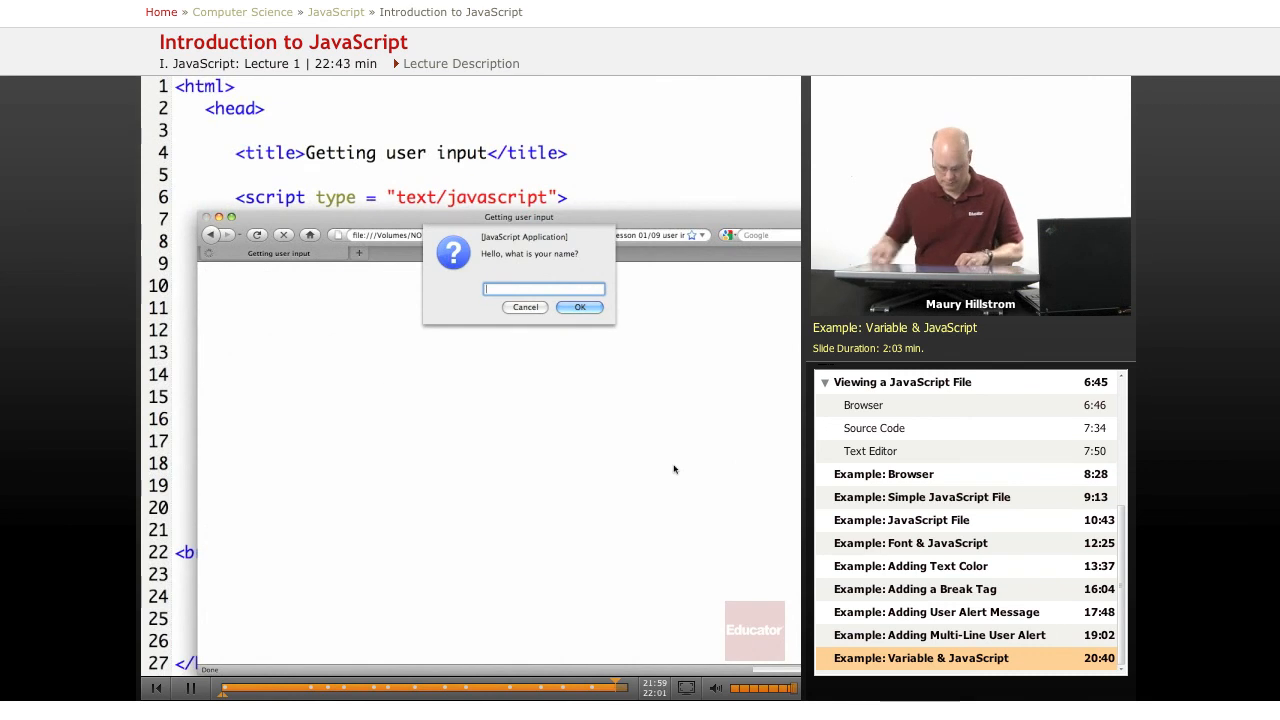
type("Joe Student")
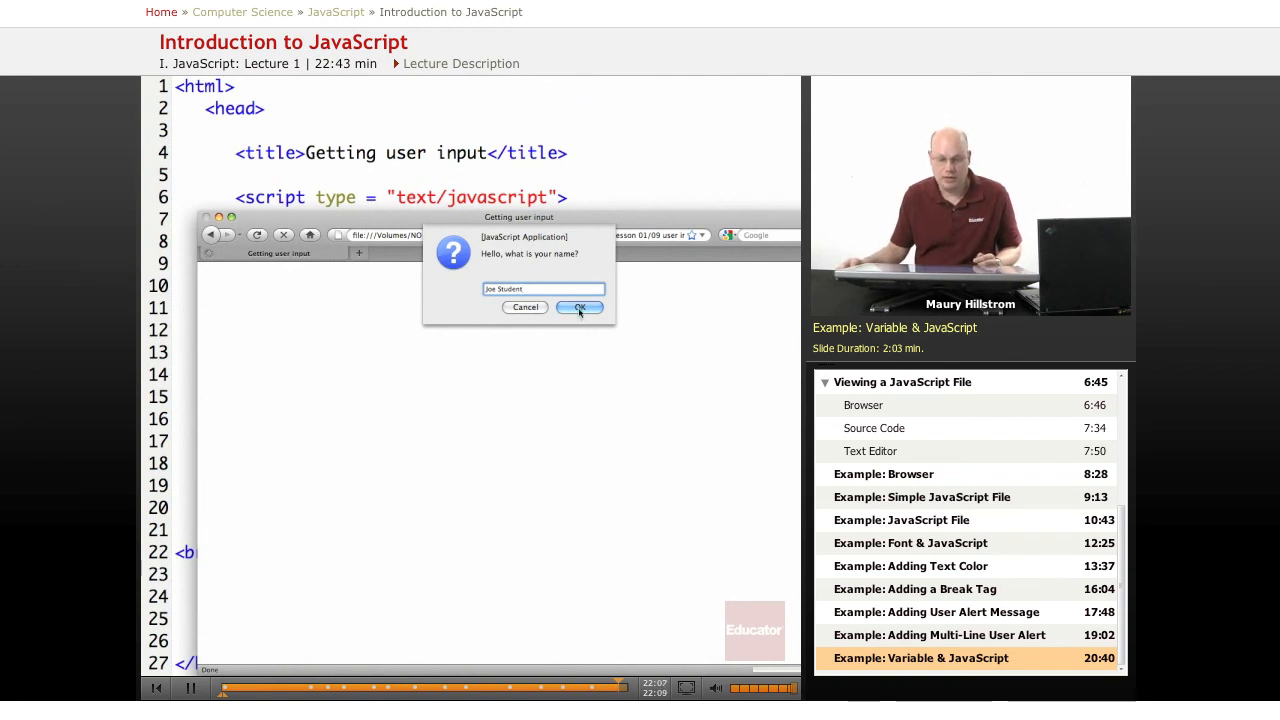
Confirm with OK so the page shows 'Hello Joe Student, Welcome to Educator.com!'.
left_click(580, 308)
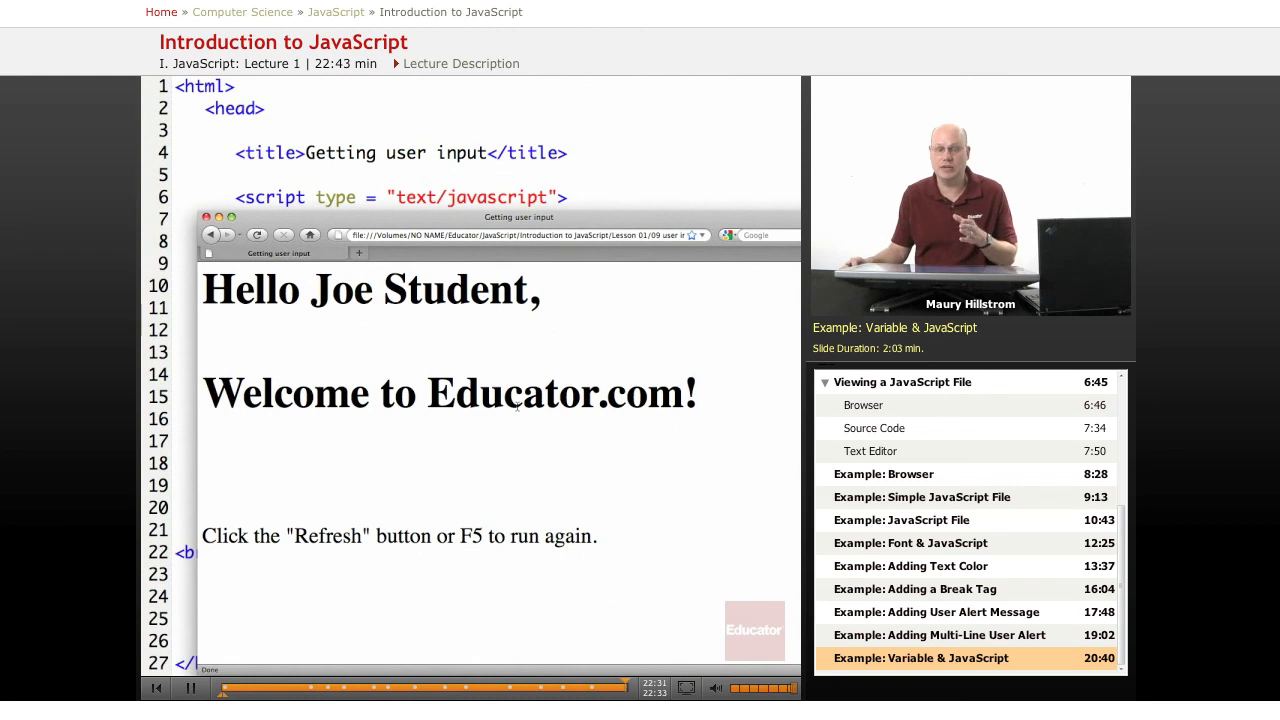
mouse_move(480, 420)
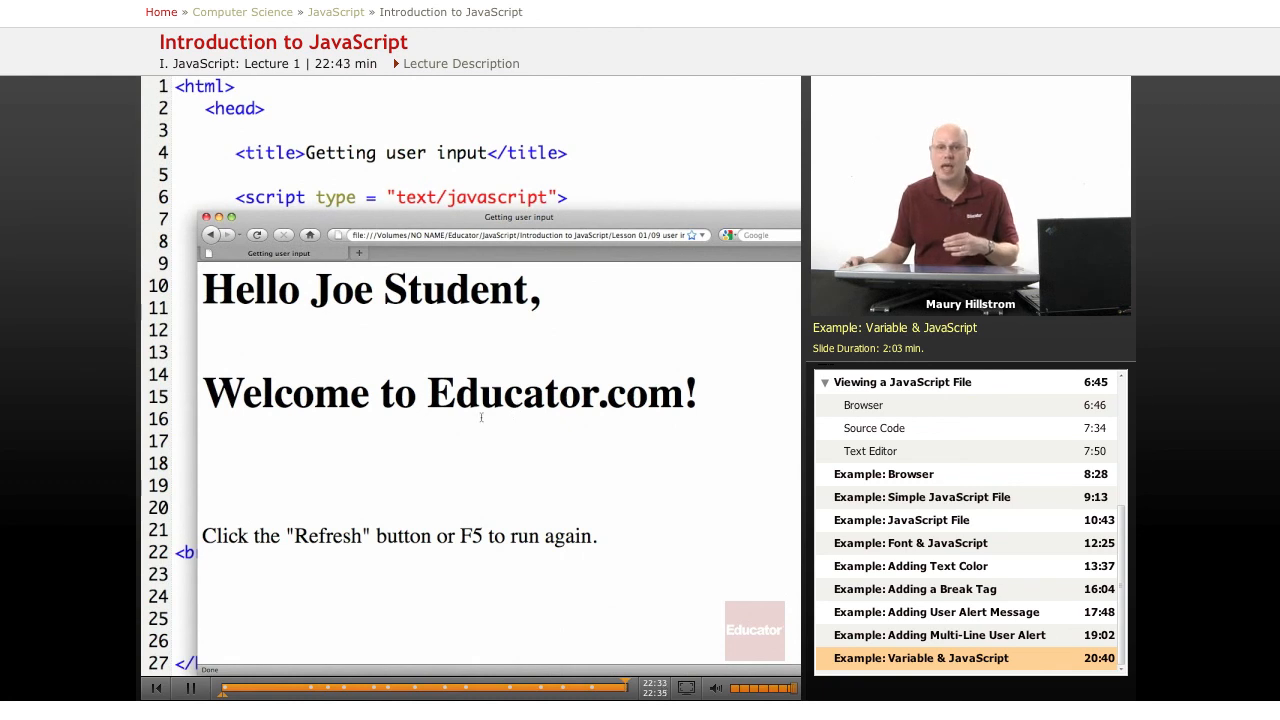